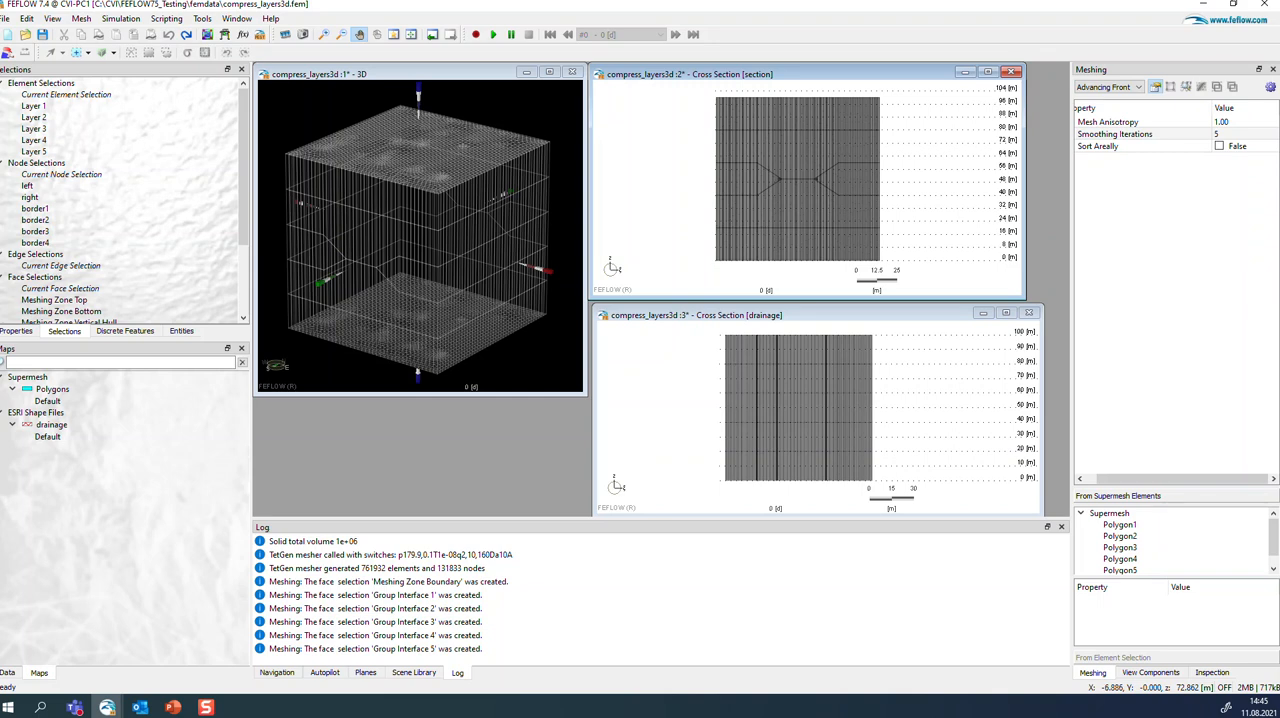
{"action": "mouse_move", "coordinate": [800, 400]}
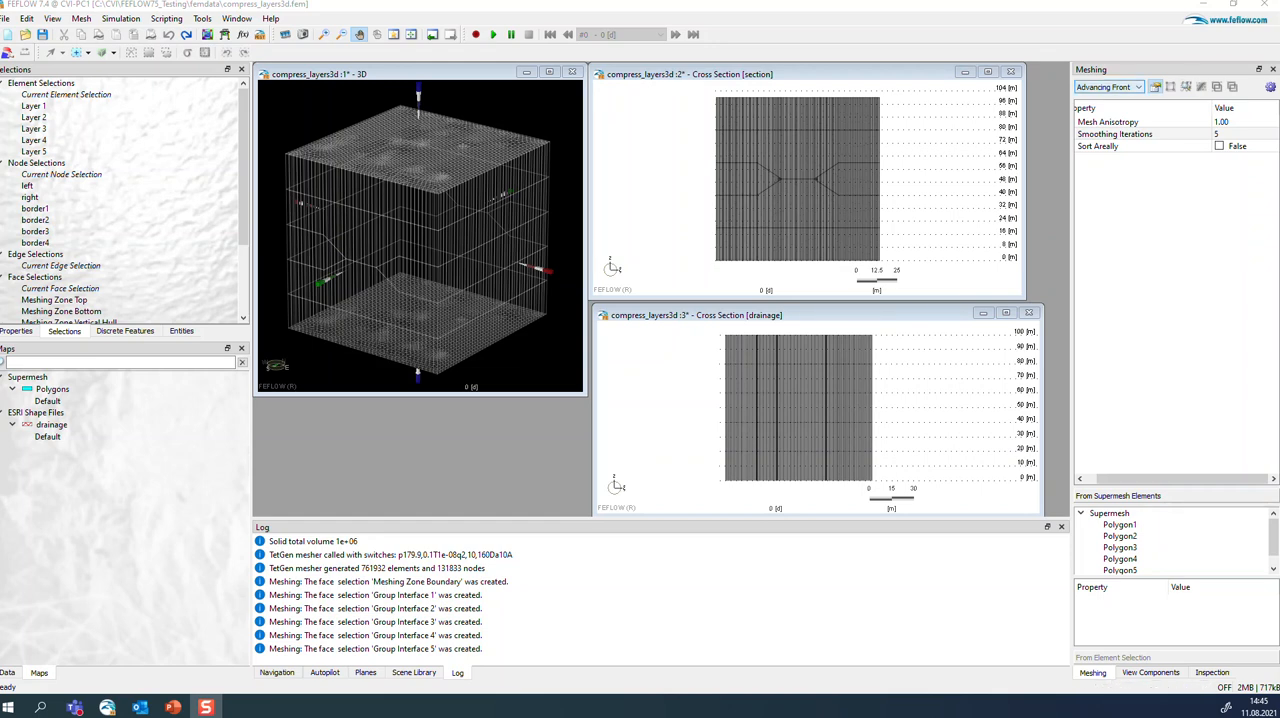
Step: Choose TetGen as the mesh generator in the Meshing panel
{"action": "left_click", "coordinate": [1138, 88]}
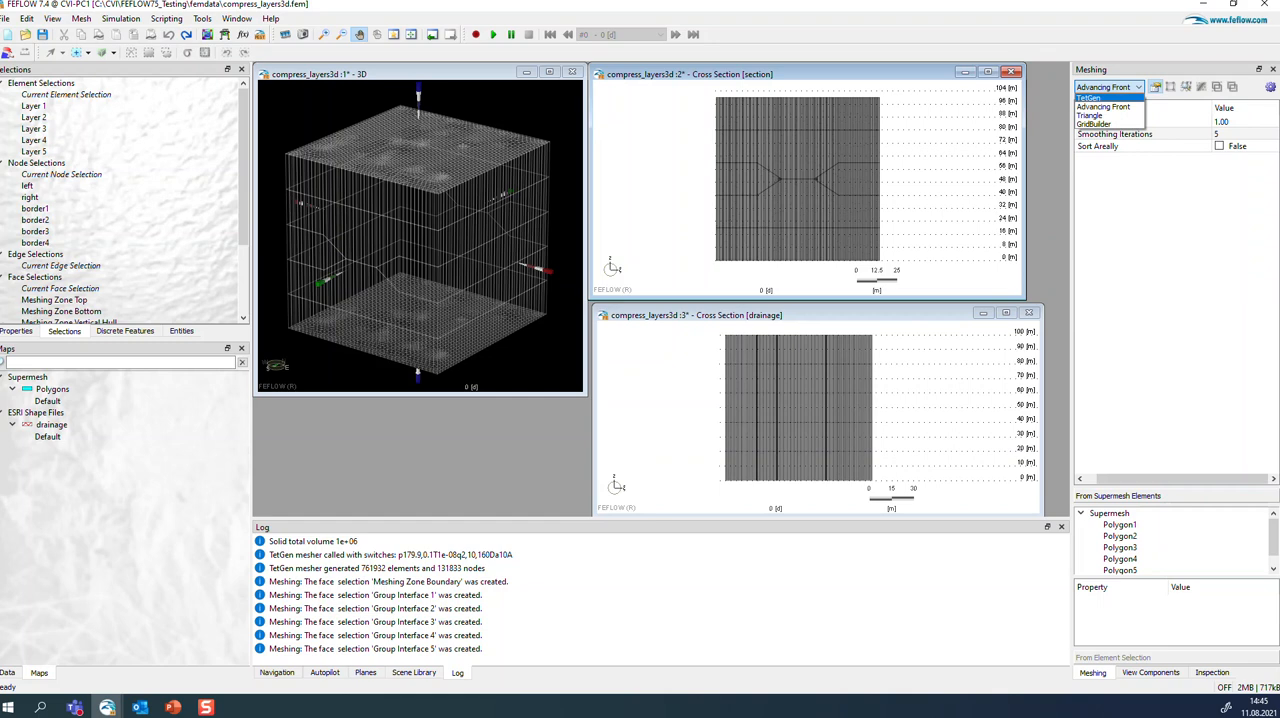
{"action": "left_click", "coordinate": [1090, 96]}
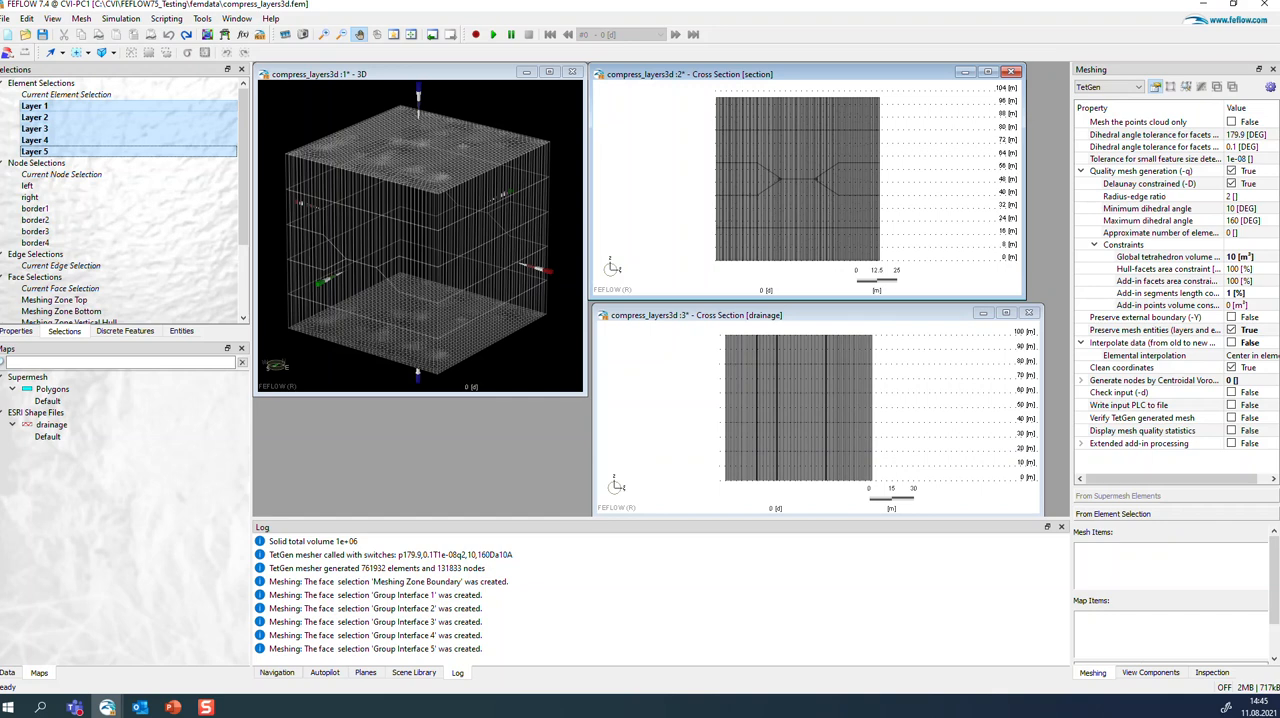
{"action": "mouse_move", "coordinate": [36, 116]}
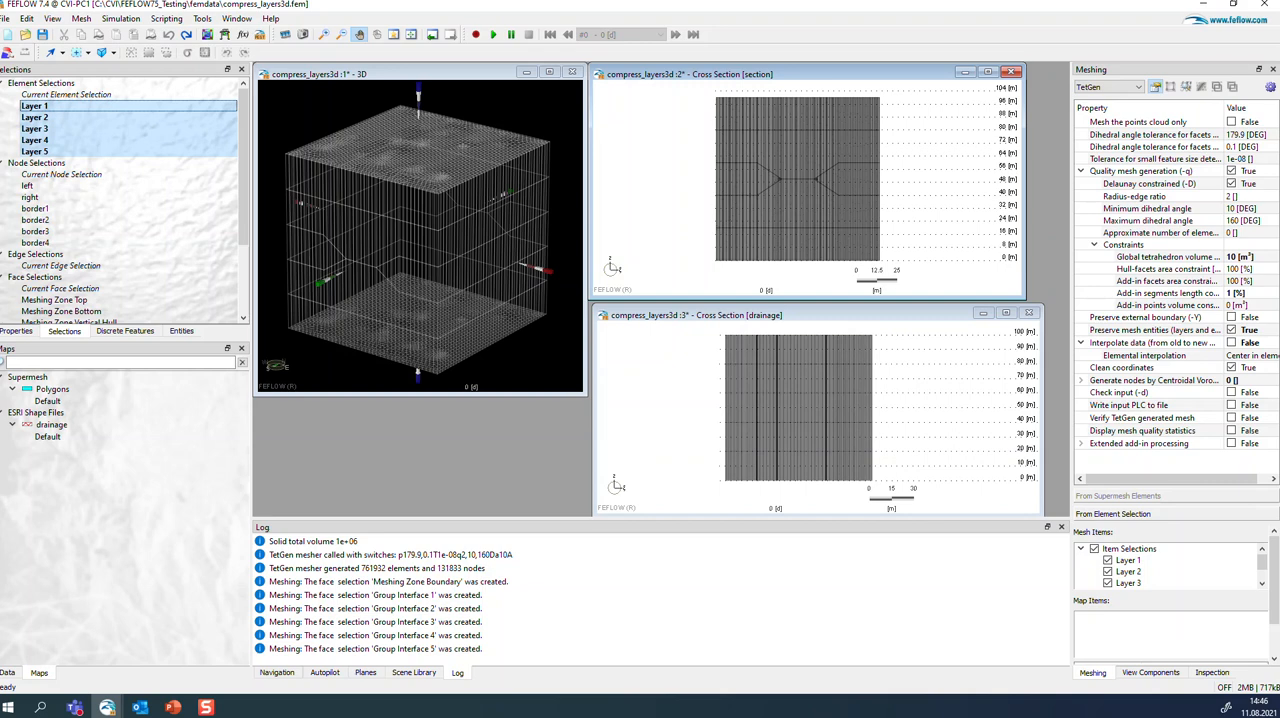
{"action": "mouse_move", "coordinate": [1122, 368]}
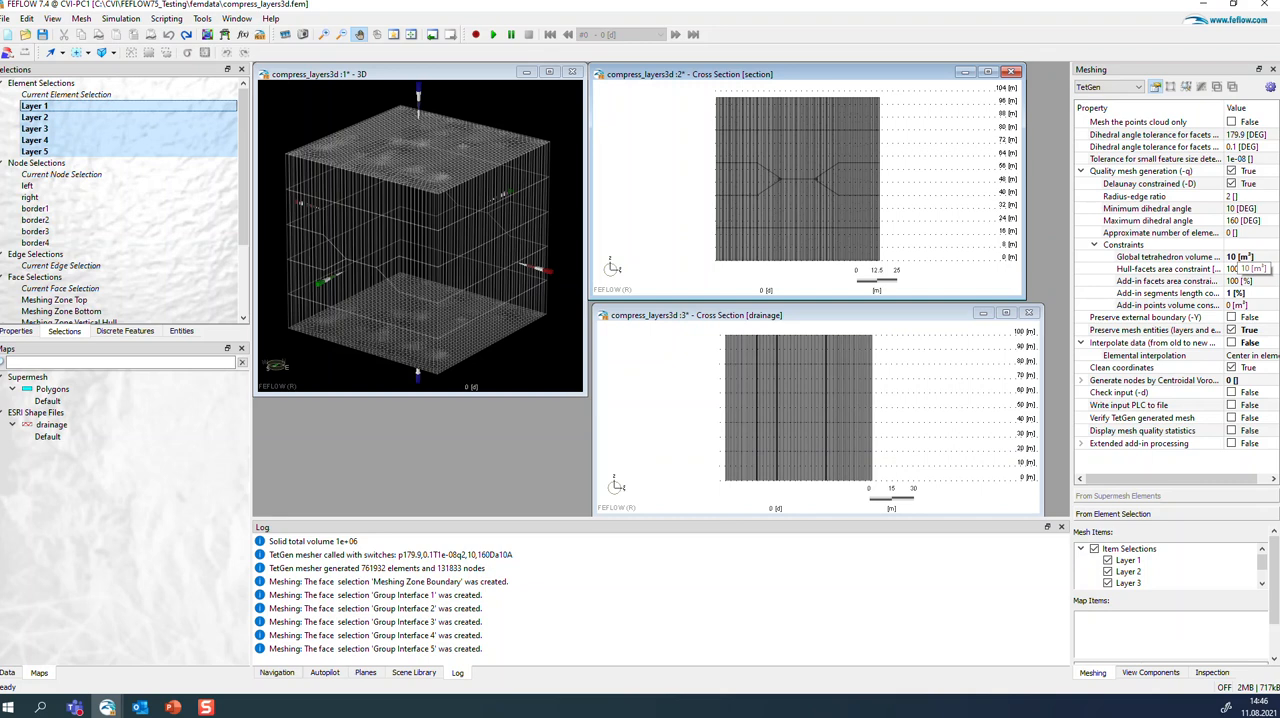
{"action": "left_click", "coordinate": [8, 672]}
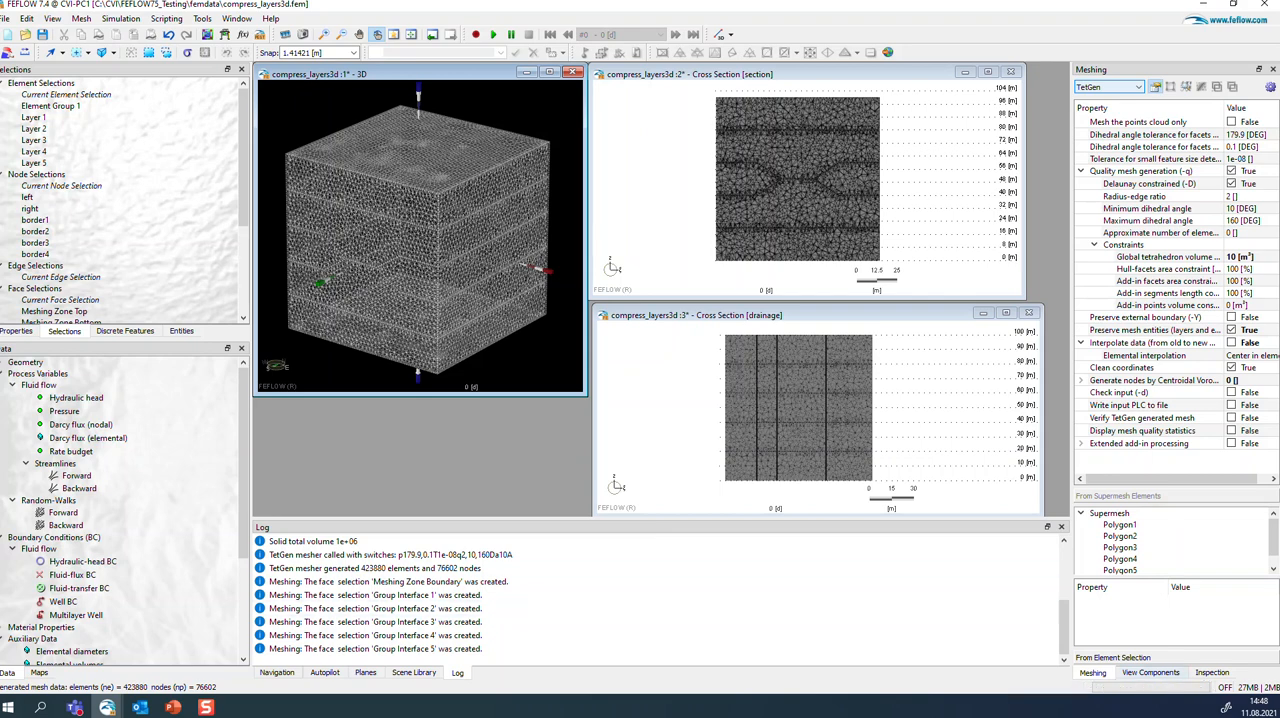
{"action": "left_click", "coordinate": [1150, 672]}
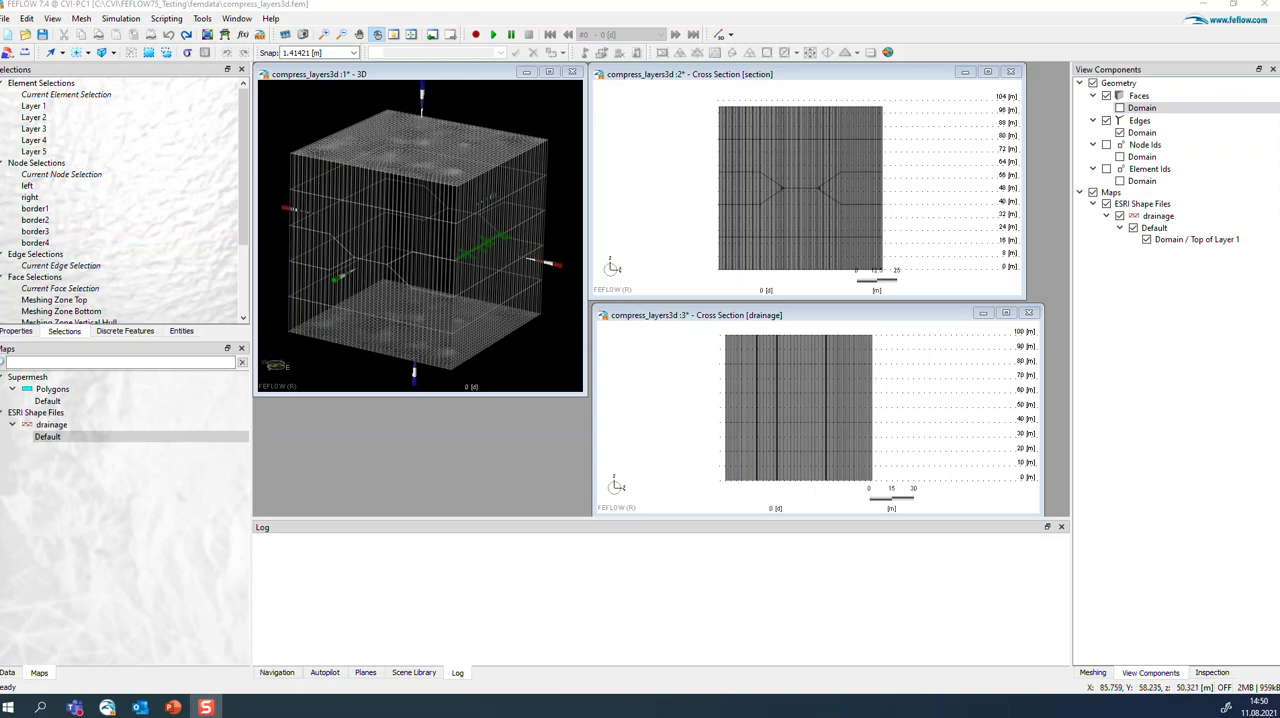
{"action": "left_click_drag", "start_coordinate": [420, 240], "coordinate": [420, 200]}
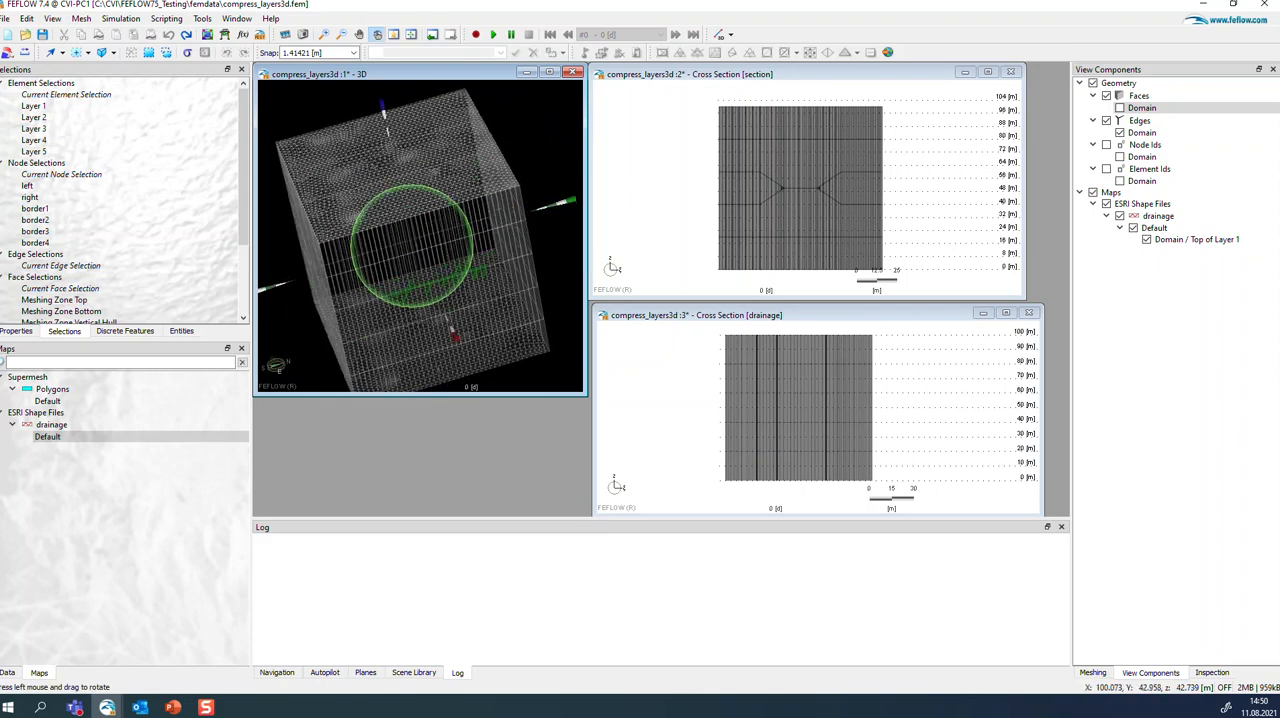
{"action": "left_click_drag", "start_coordinate": [420, 300], "coordinate": [416, 200]}
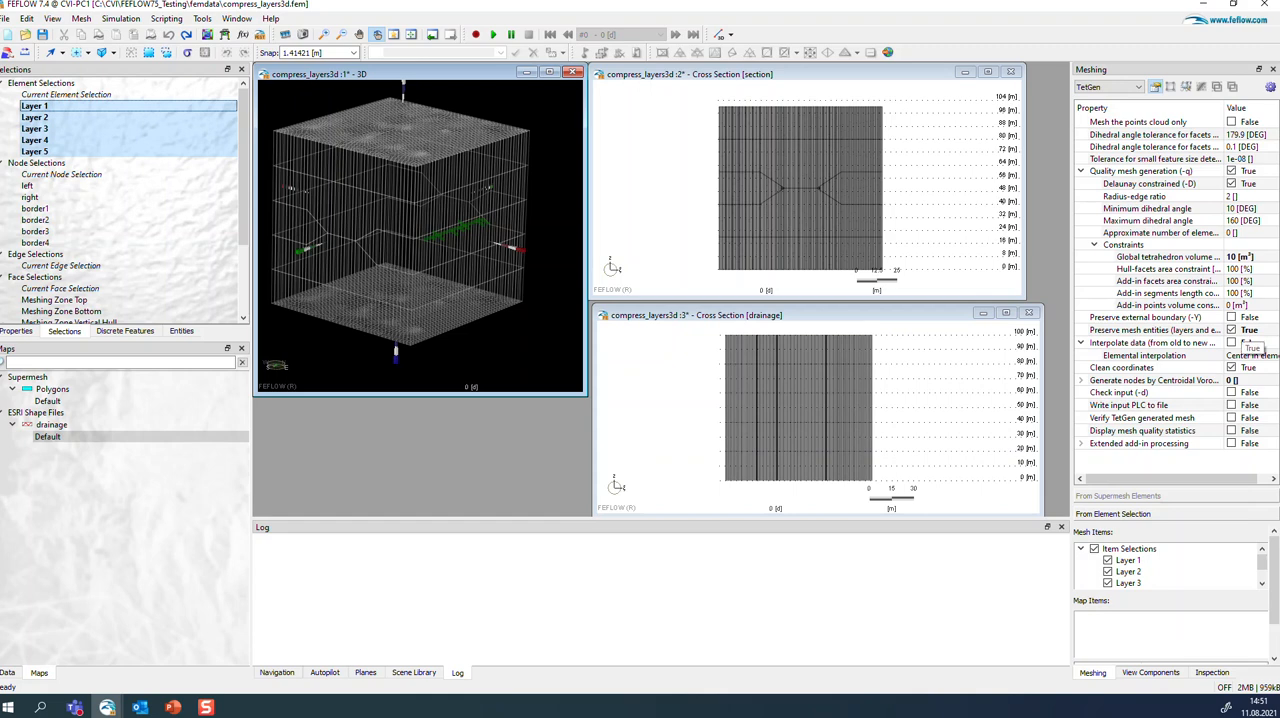
Step: Enable interpolation of data from the old mesh onto the new TetGen mesh
{"action": "left_click", "coordinate": [52, 424]}
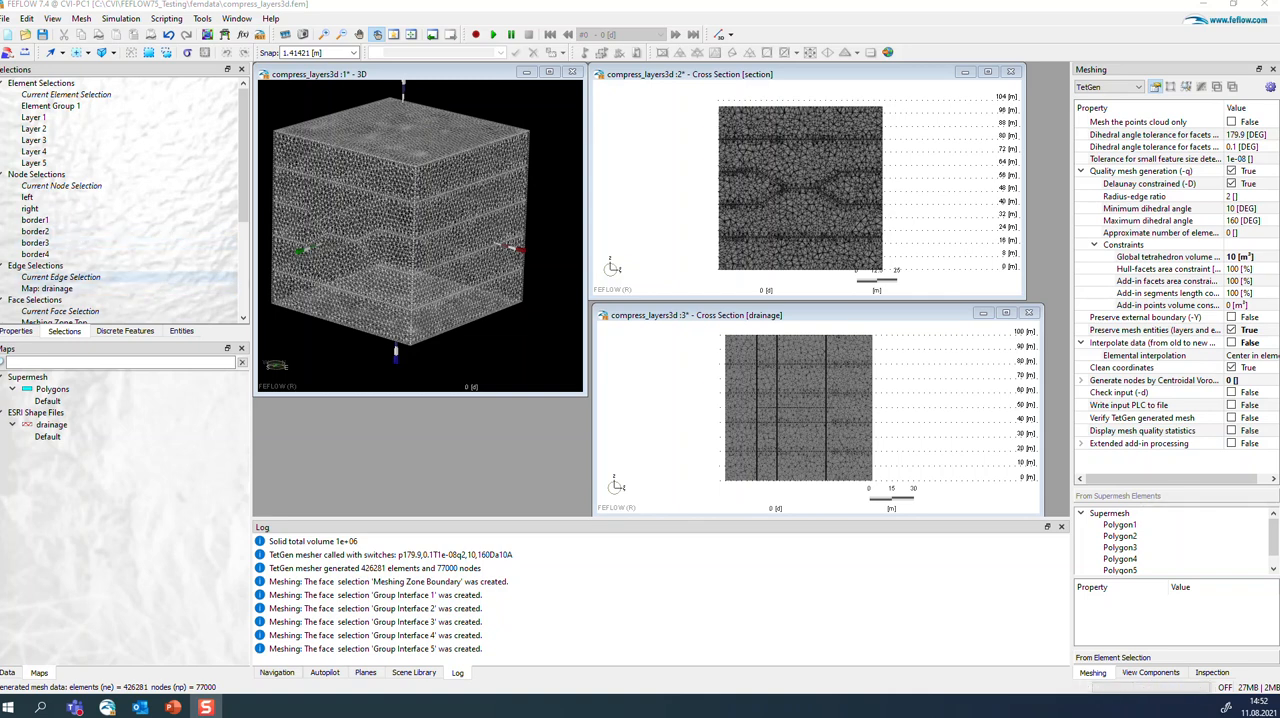
Step: Highlight the Map: drainage edge selection on the remeshed 426,201-element model
{"action": "left_click", "coordinate": [48, 288]}
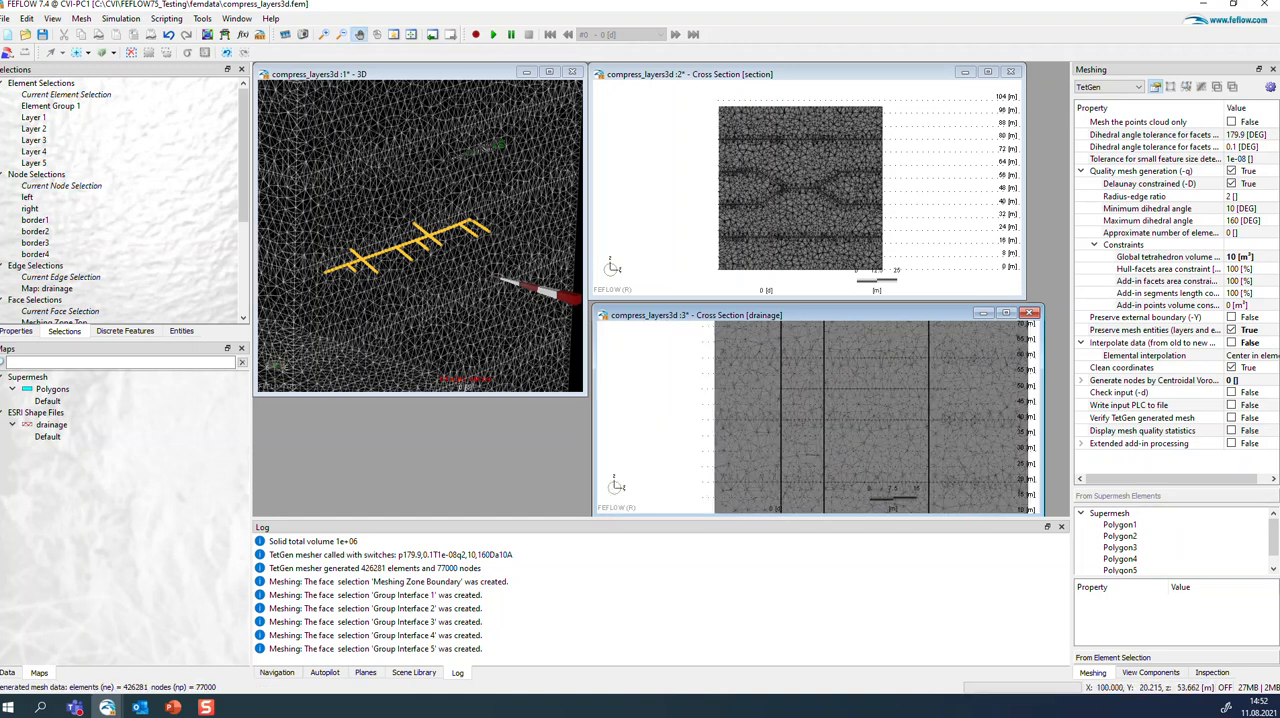
Step: Convert the Map: drainage edge selection into a map item usable for TetGen meshing
{"action": "right_click", "coordinate": [48, 288]}
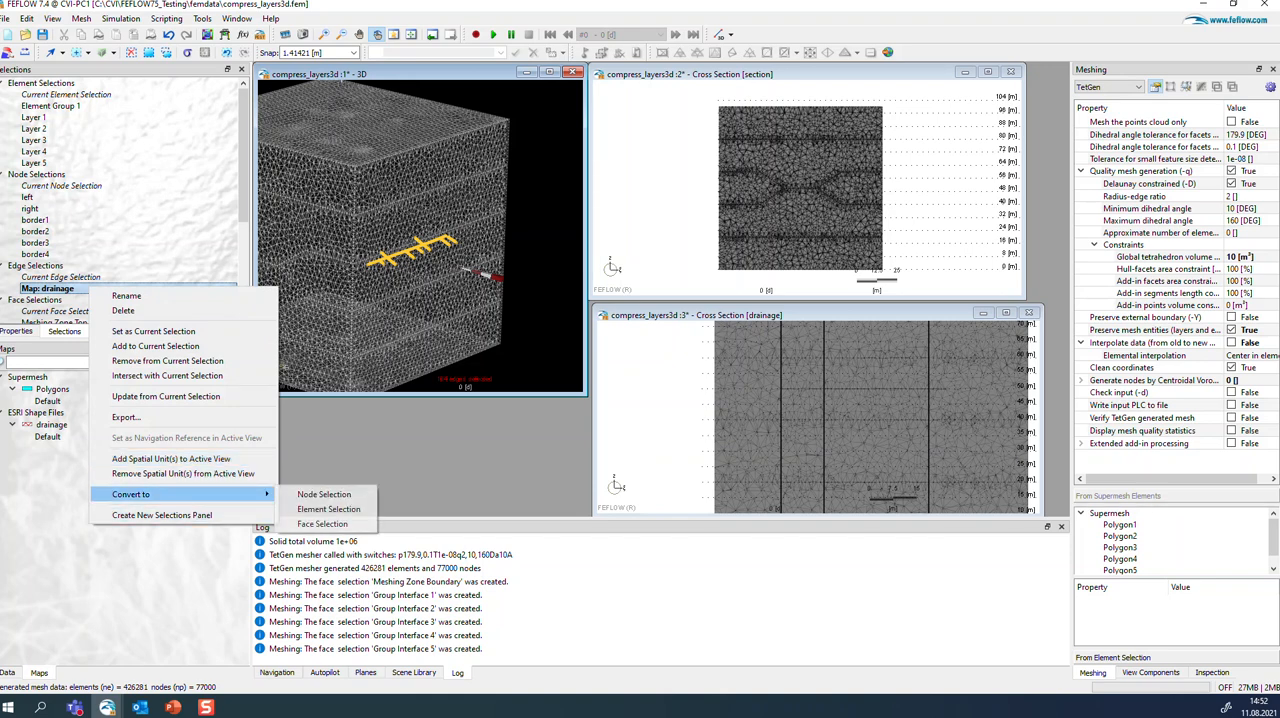
{"action": "left_click", "coordinate": [322, 524]}
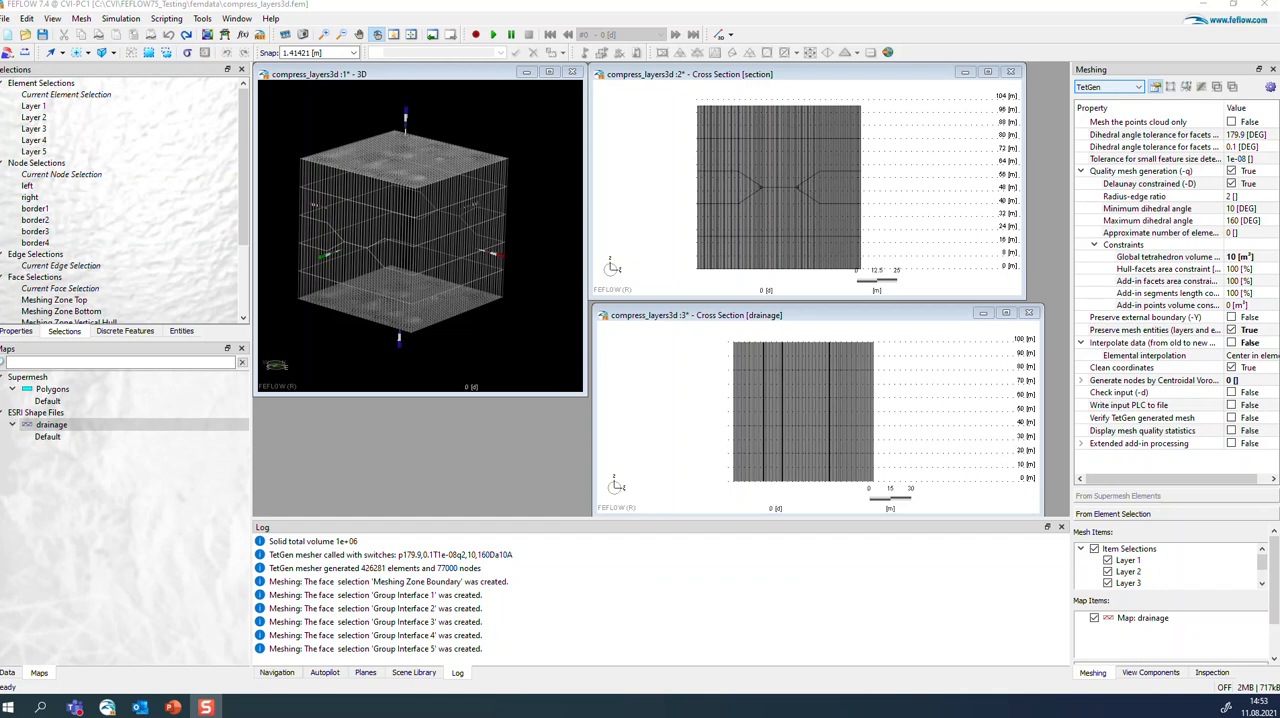
Step: Tick Map: drainage under TetGen Map Items so remeshing honours the drainage line
{"action": "left_click", "coordinate": [1150, 292]}
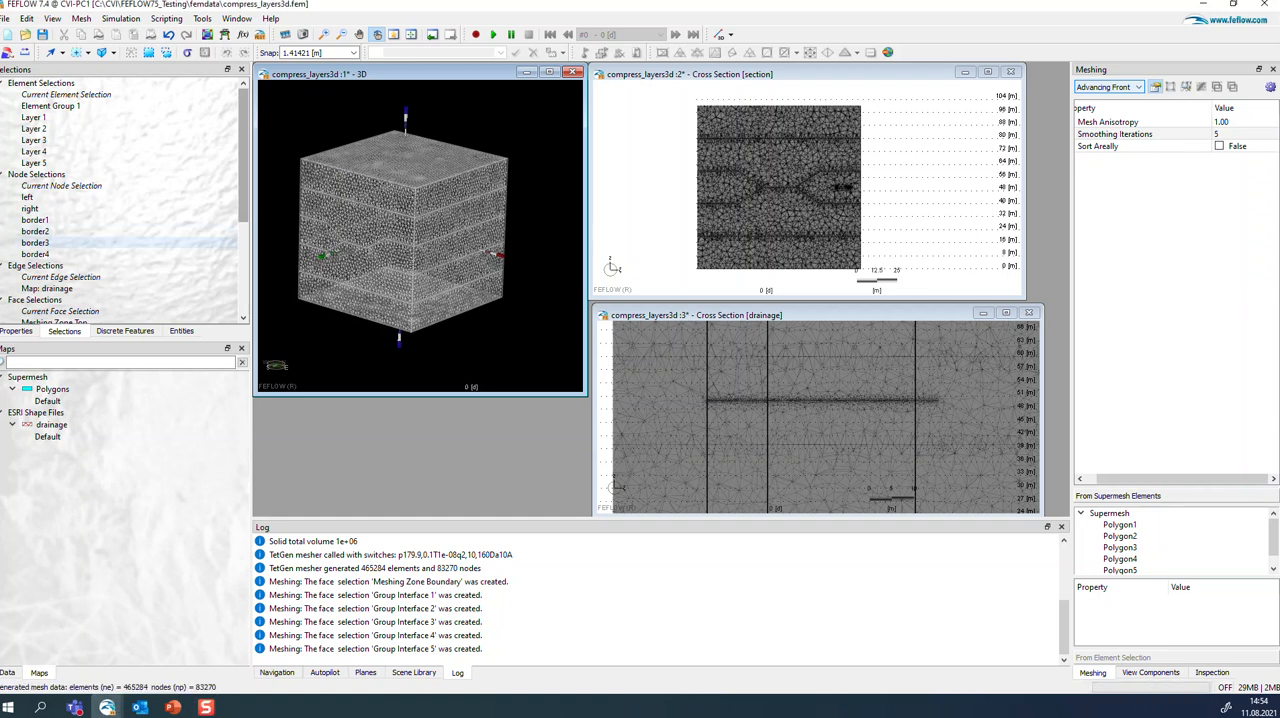
Step: Highlight the Map: drainage edges on the refined 465,284-element mesh
{"action": "left_click", "coordinate": [56, 288]}
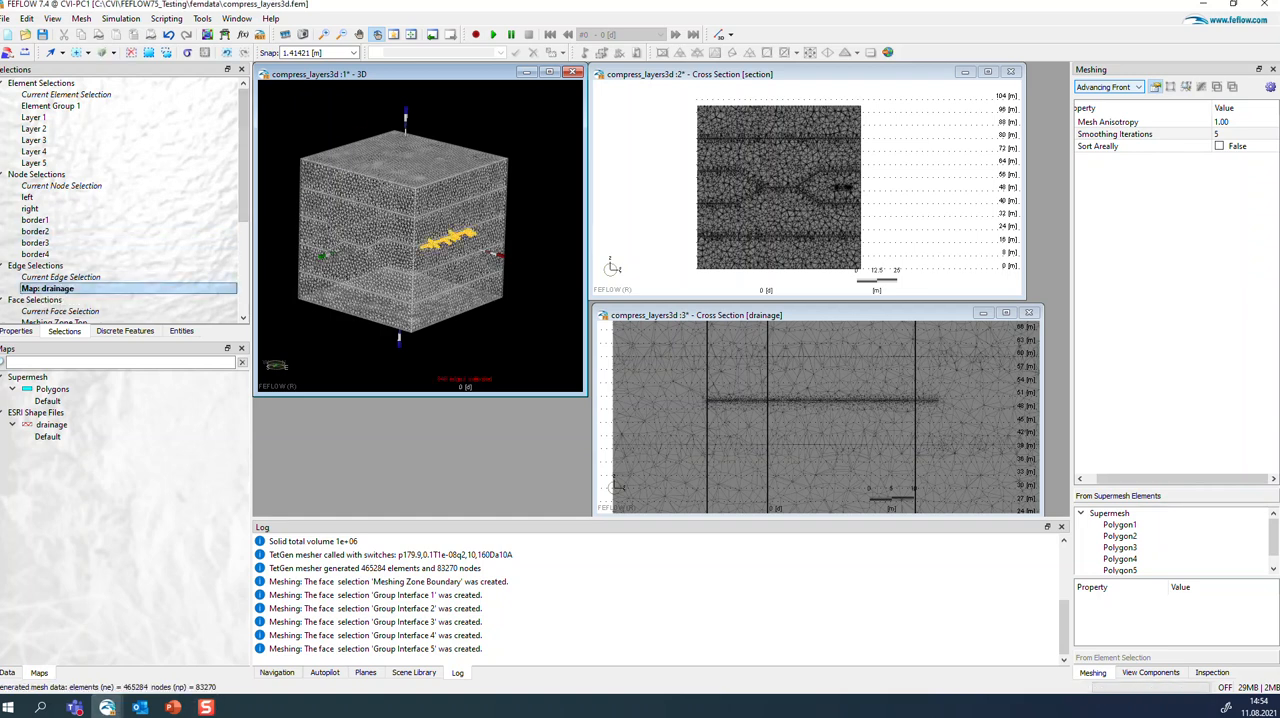